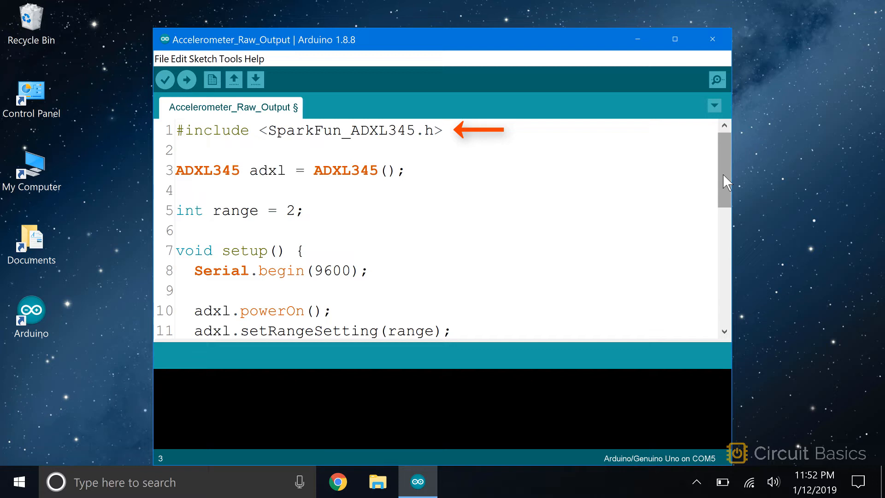
# - Review the adxl object declaration, briefly trying a 10 argument and removing it again
pyautogui.doubleClick(266, 169)
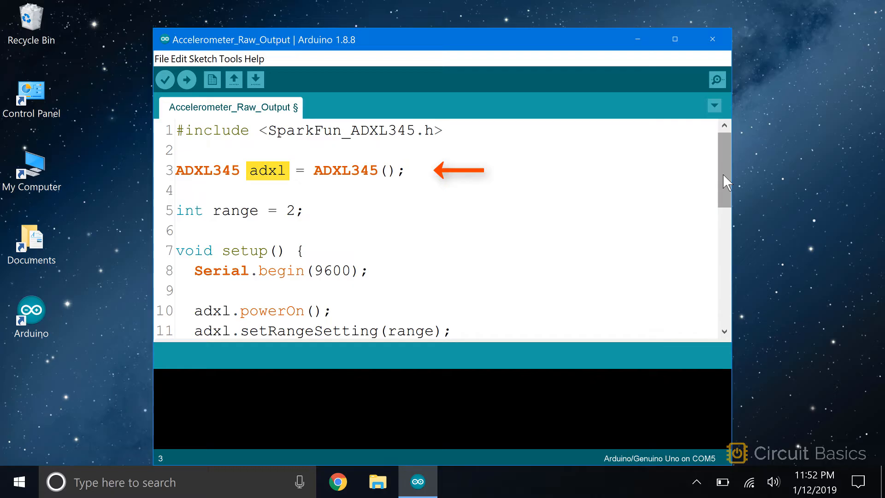
pyautogui.doubleClick(206, 171)
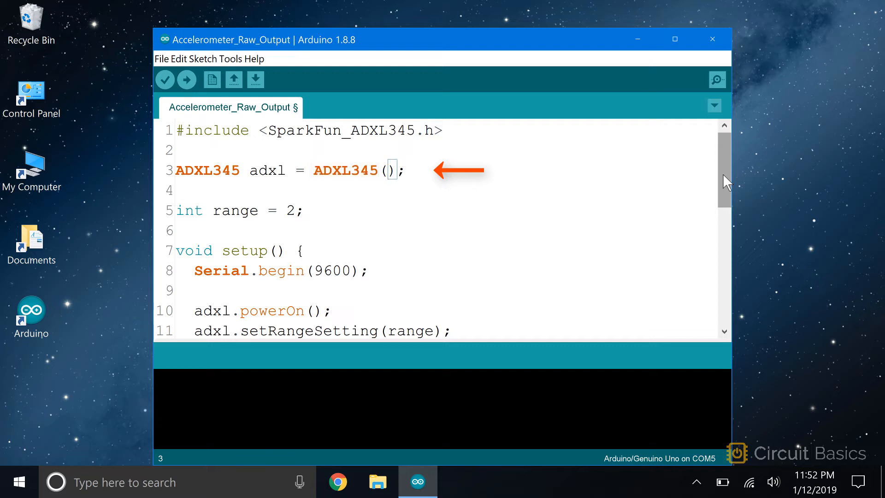
pyautogui.write('10')
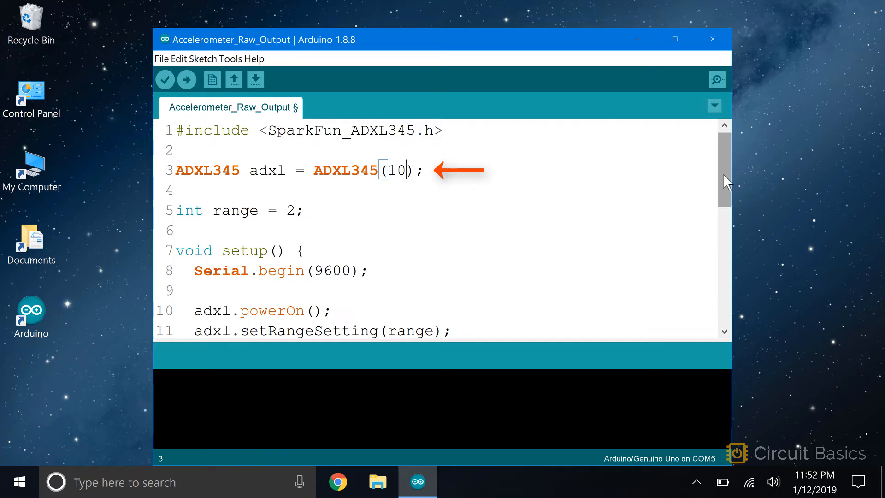
pyautogui.press('BackSpace')
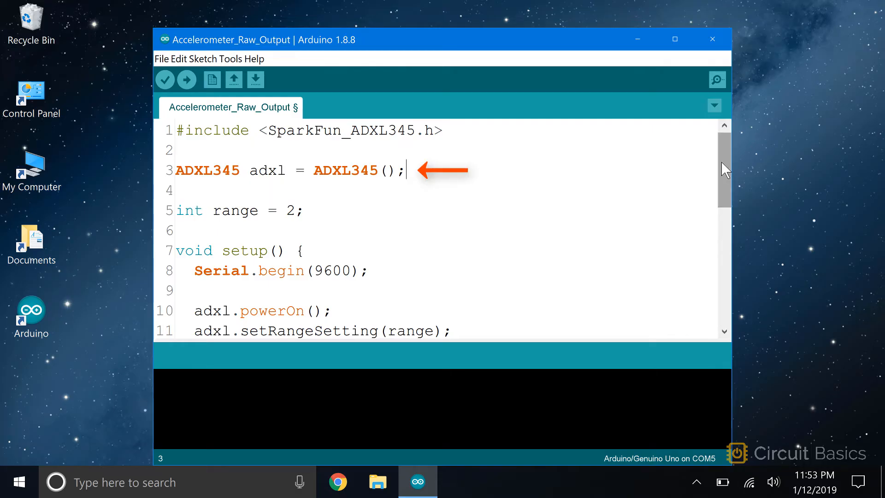
# - Walk through the setRangeSetting range argument and the &x, &y read arguments in the sketch
pyautogui.scroll(-3)
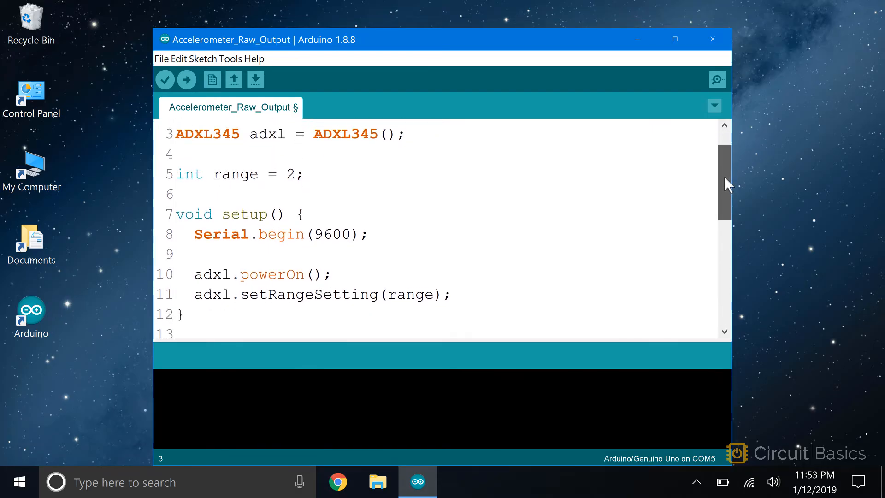
pyautogui.scroll(-3)
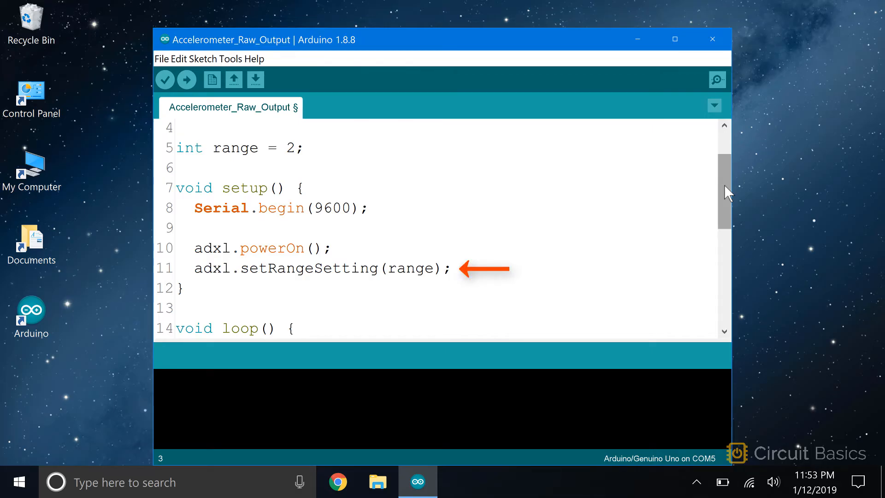
pyautogui.doubleClick(411, 268)
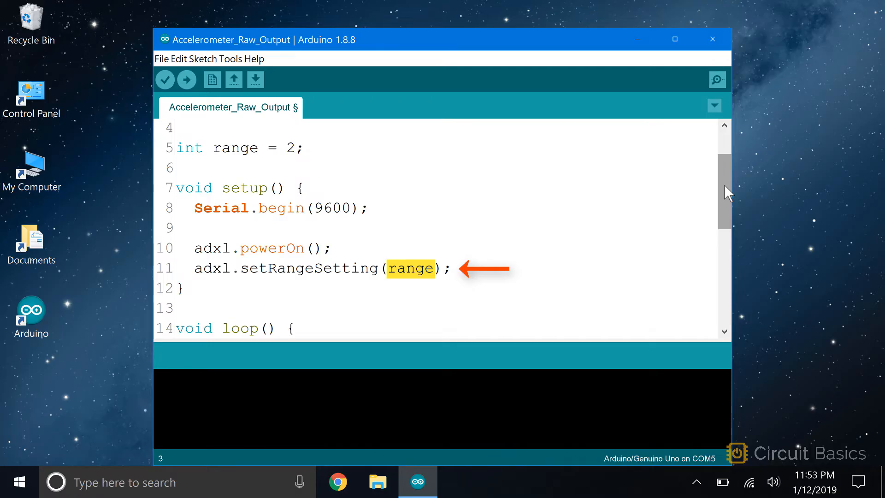
pyautogui.scroll(-3)
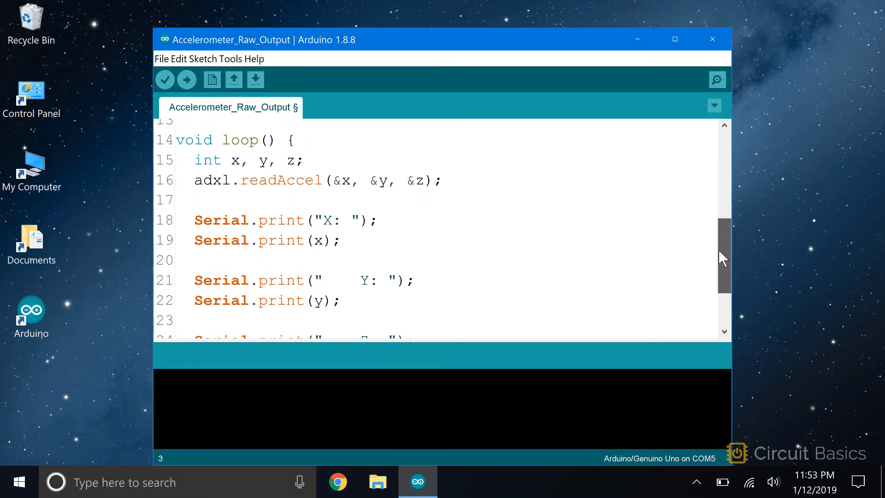
pyautogui.scroll(-3)
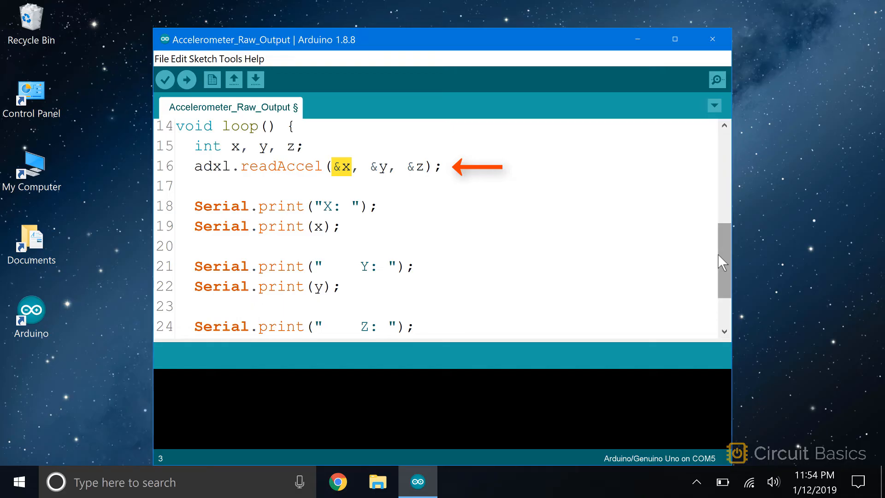
pyautogui.doubleClick(379, 167)
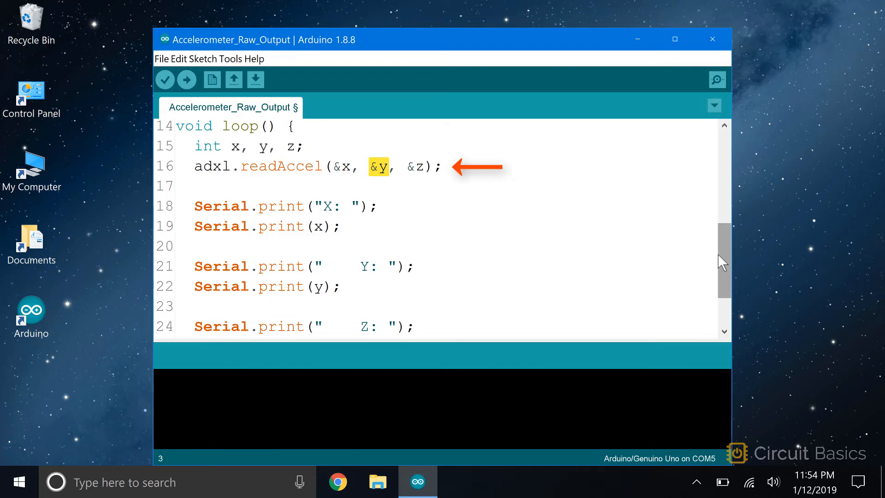
pyautogui.doubleClick(415, 166)
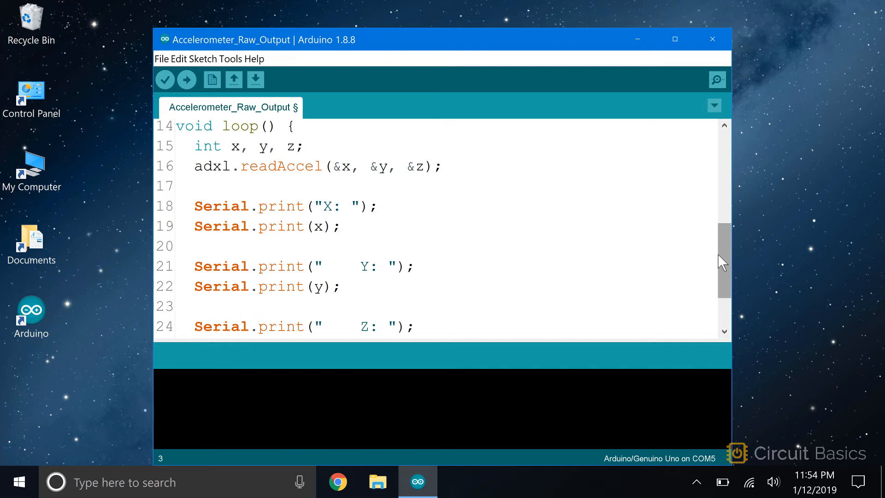
pyautogui.scroll(-3)
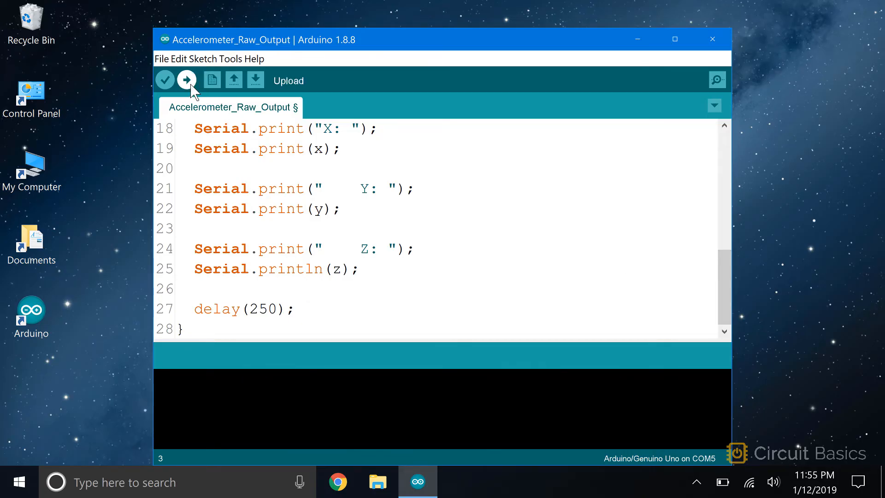
# - Upload the raw-output sketch to the Uno and show its X, Y, Z readings in the serial monitor
pyautogui.click(187, 79)
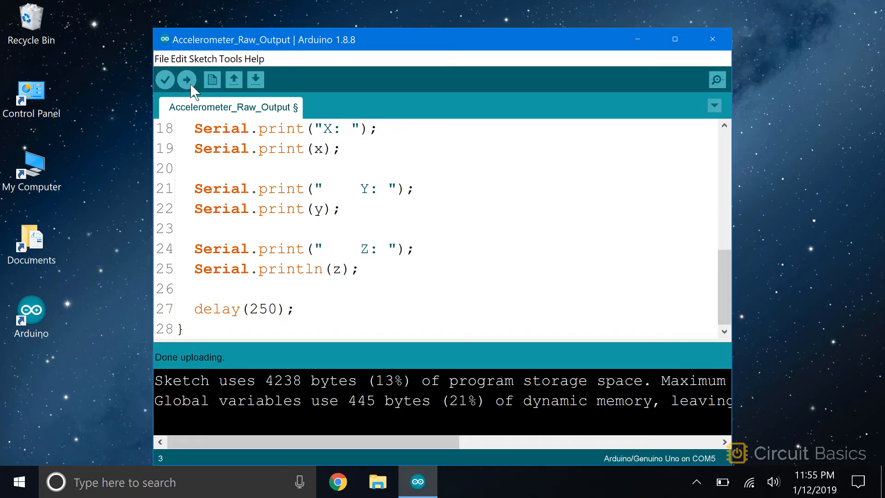
pyautogui.moveTo(667, 77)
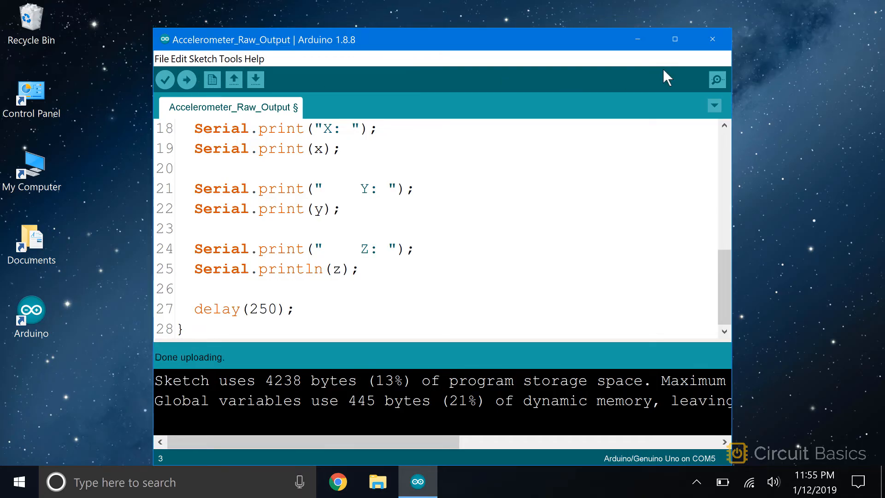
pyautogui.click(717, 79)
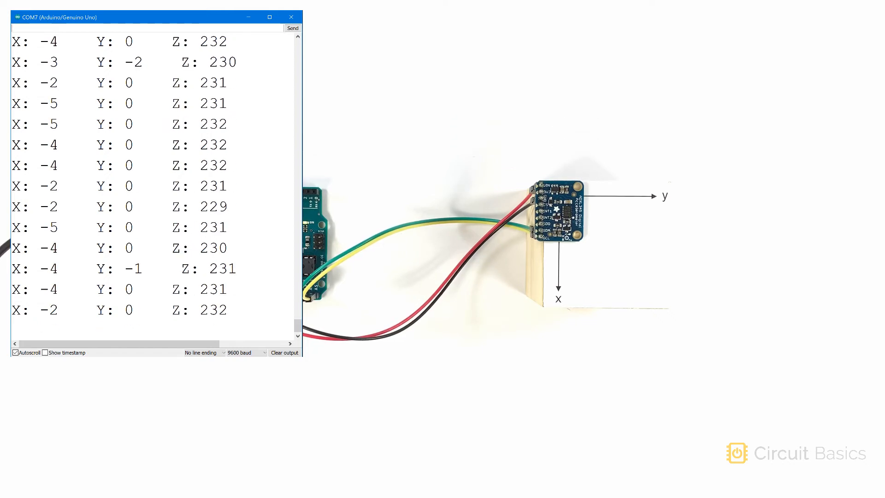
# - View the ADXL345 datasheet PDF at its sensitivity specifications table
pyautogui.click(291, 17)
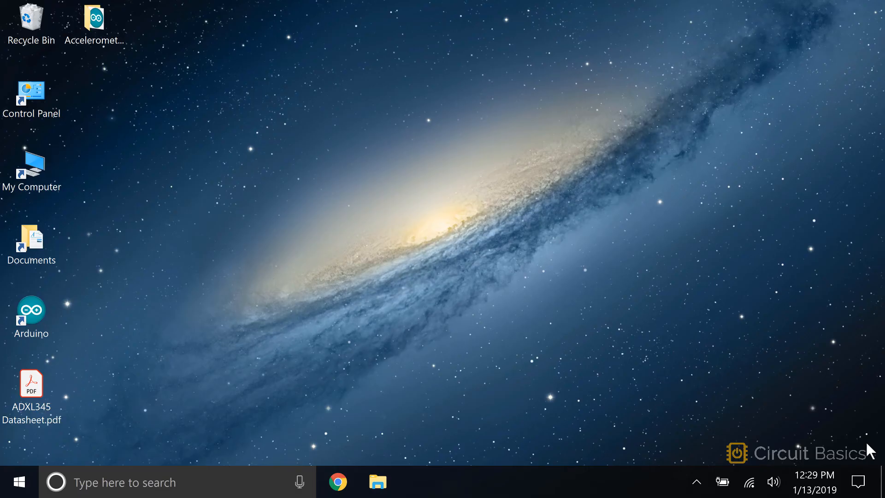
pyautogui.doubleClick(31, 382)
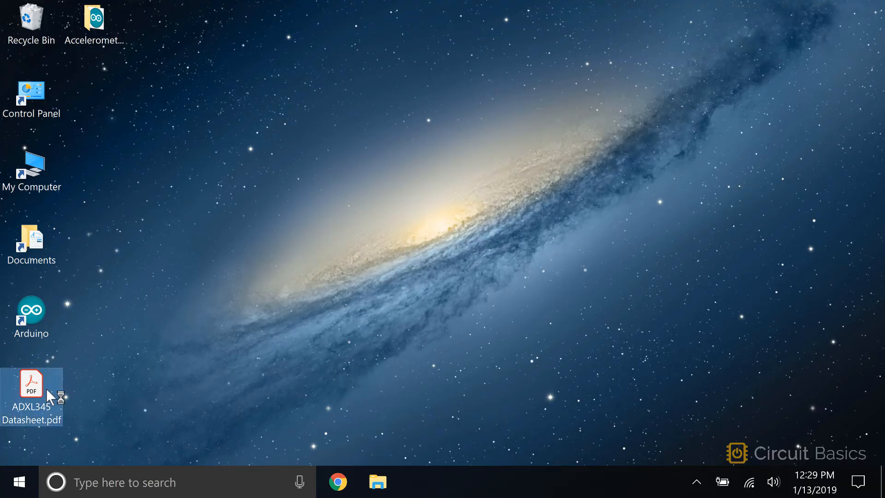
pyautogui.doubleClick(32, 389)
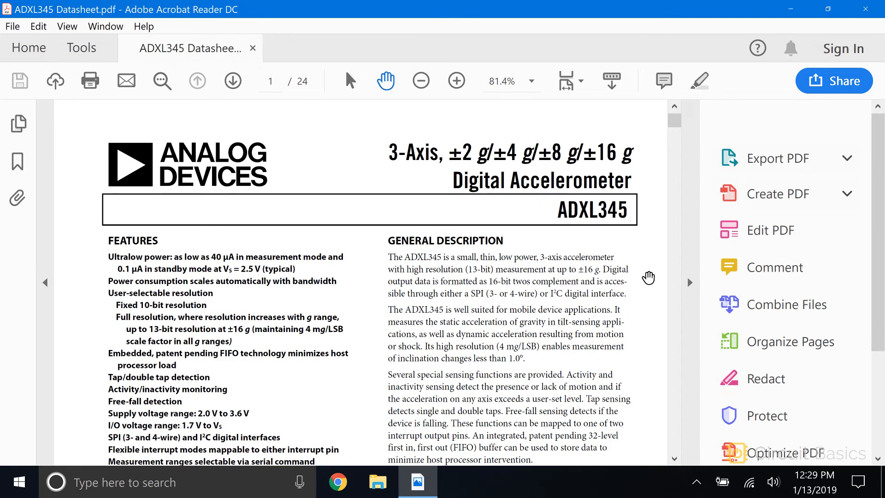
pyautogui.click(456, 80)
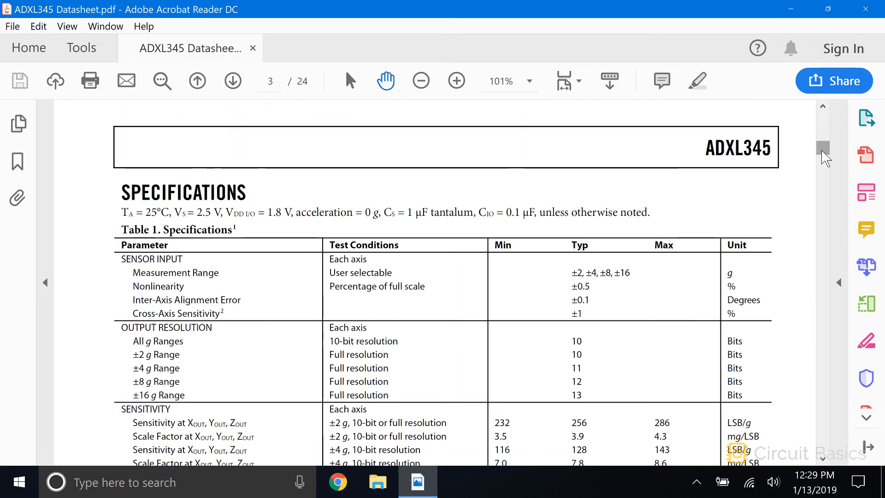
pyautogui.scroll(-3)
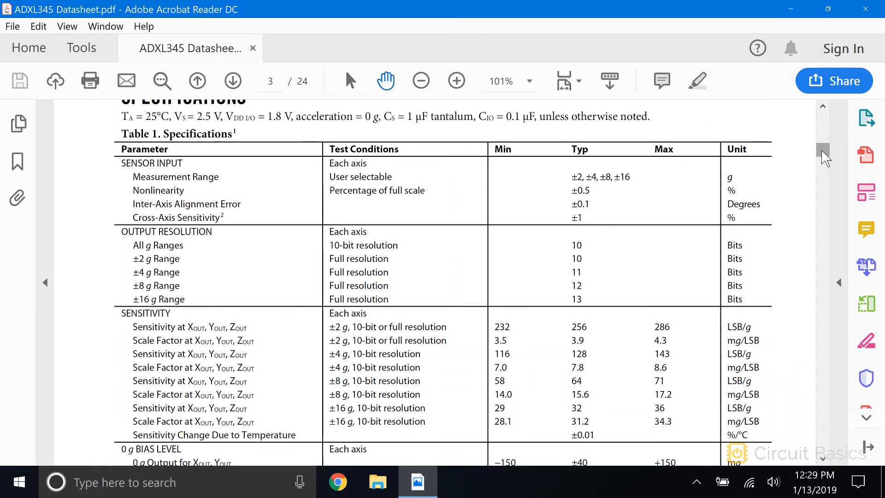
pyautogui.scroll(-3)
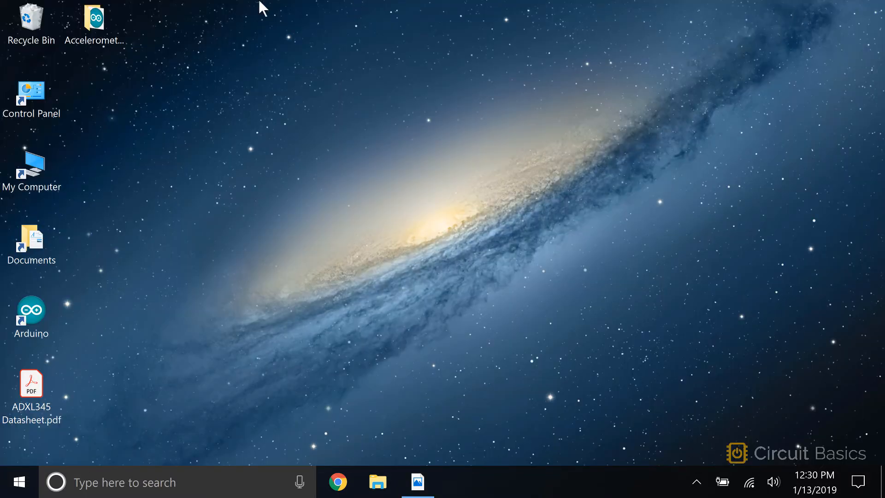
# - Launch Accelerometer_Output_In_Gs.ino from its desktop folder into the Arduino IDE
pyautogui.doubleClick(94, 18)
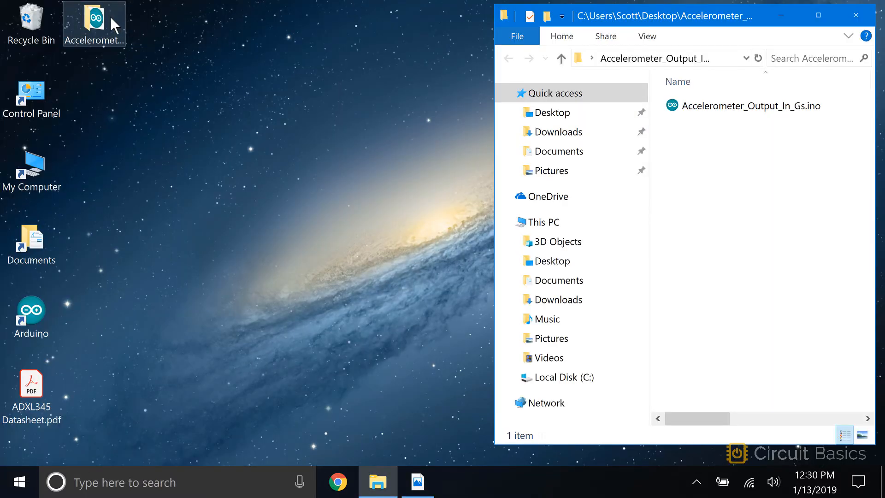
pyautogui.click(750, 105)
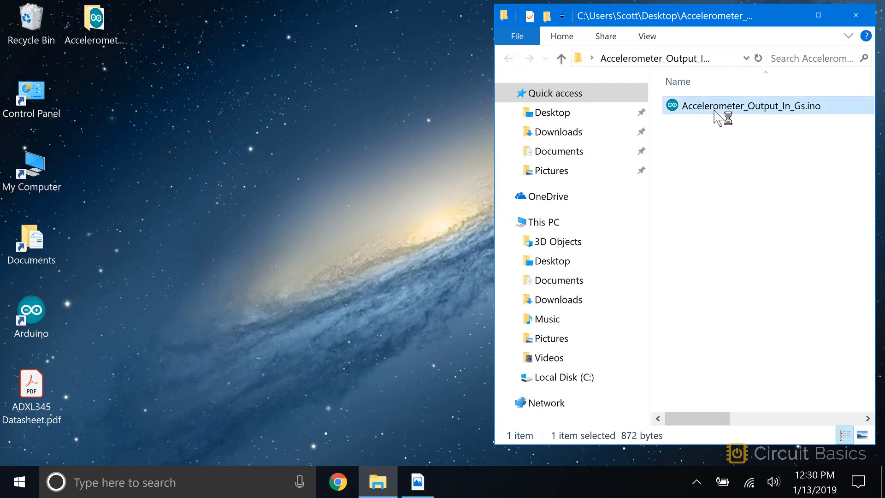
pyautogui.doubleClick(751, 105)
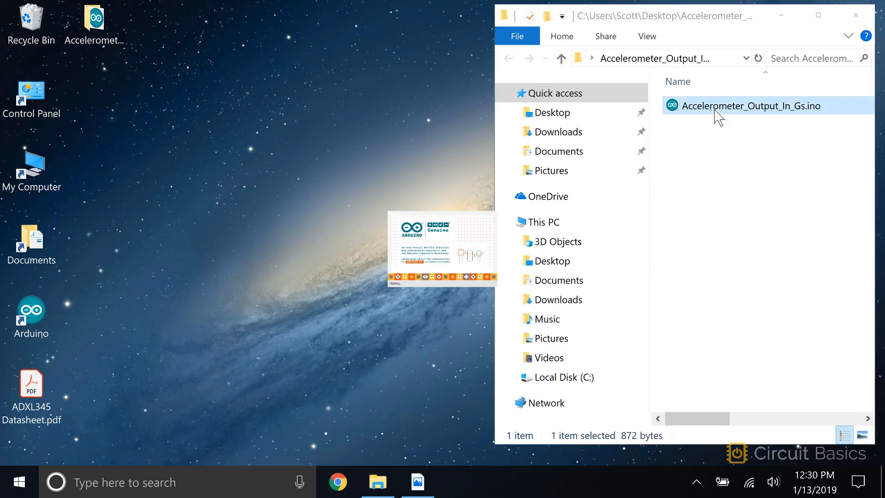
pyautogui.doubleClick(751, 105)
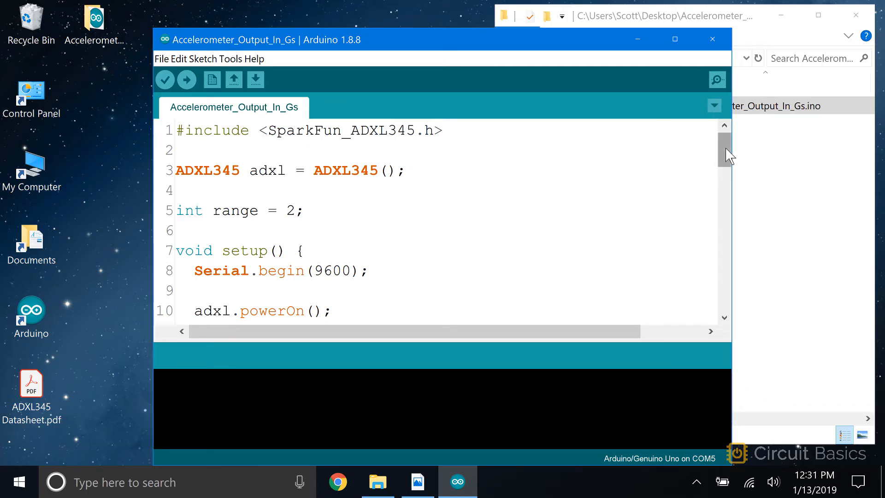
pyautogui.moveTo(725, 143); pyautogui.dragTo(725, 164)
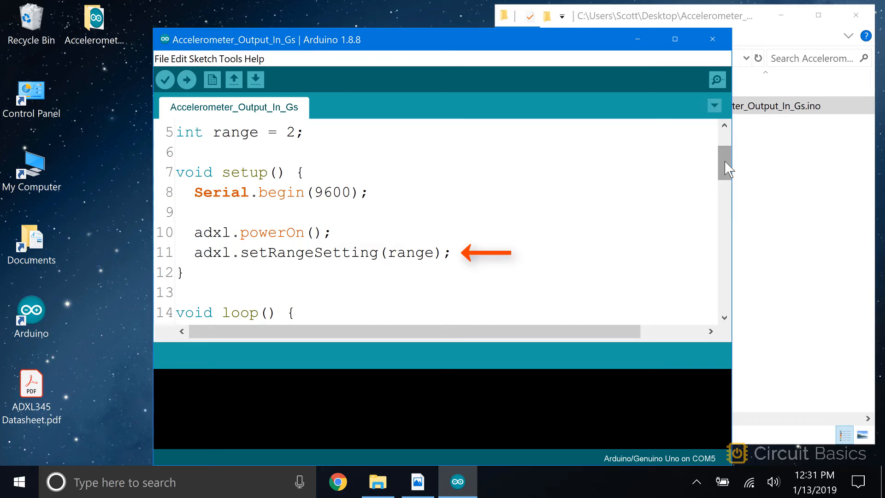
pyautogui.scroll(-3)
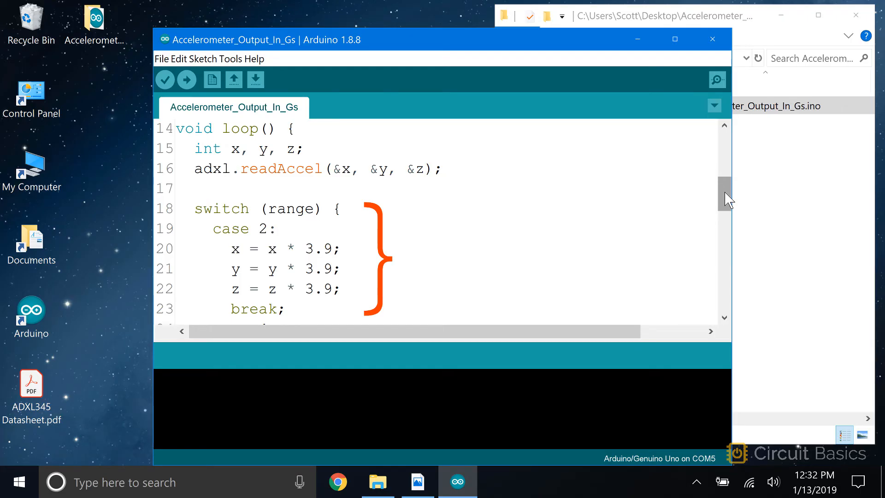
pyautogui.scroll(-3)
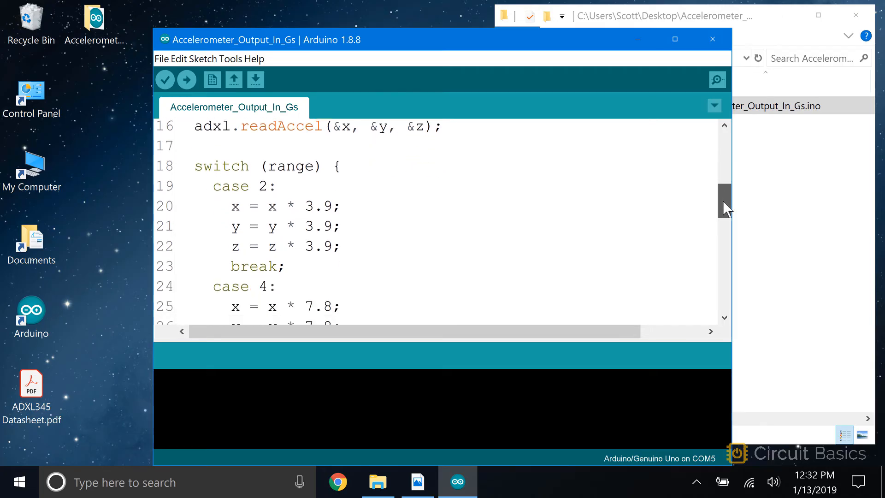
pyautogui.scroll(-3)
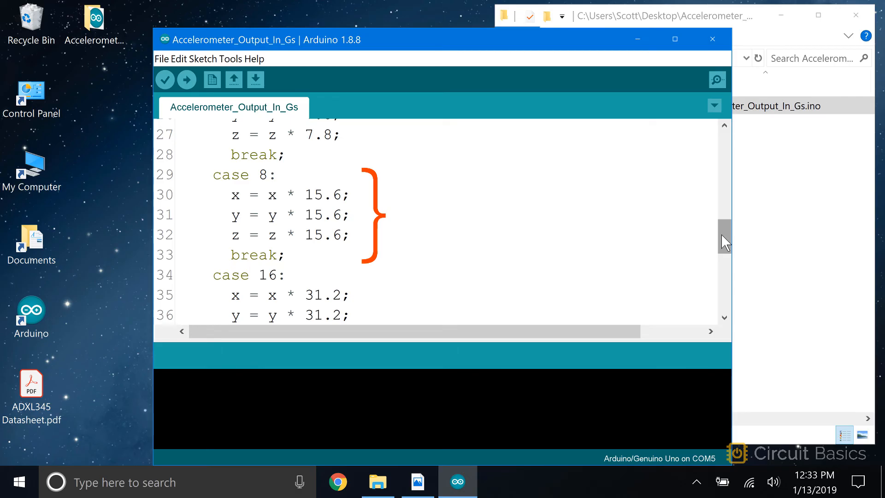
pyautogui.moveTo(725, 237); pyautogui.dragTo(724, 255)
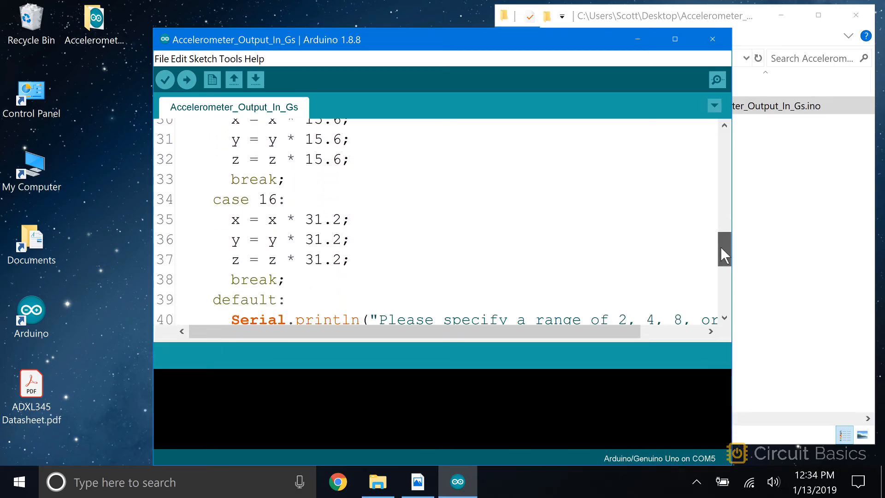
pyautogui.scroll(-3)
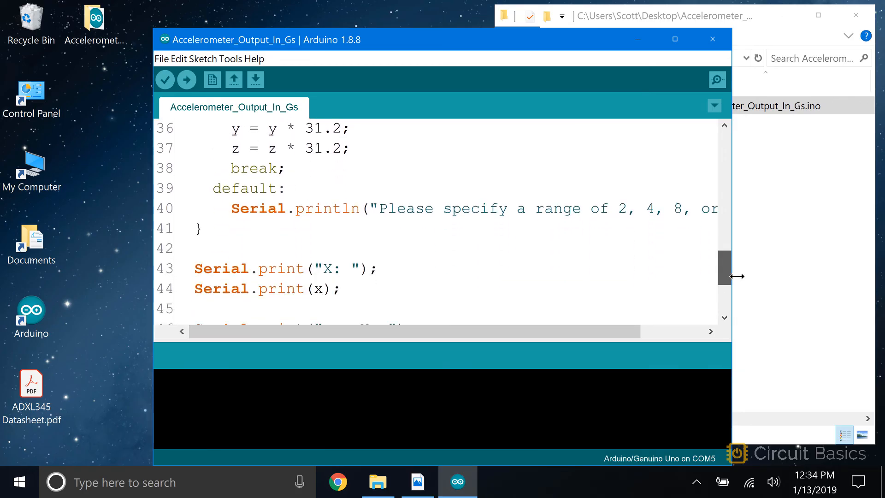
pyautogui.moveTo(725, 268); pyautogui.dragTo(724, 294)
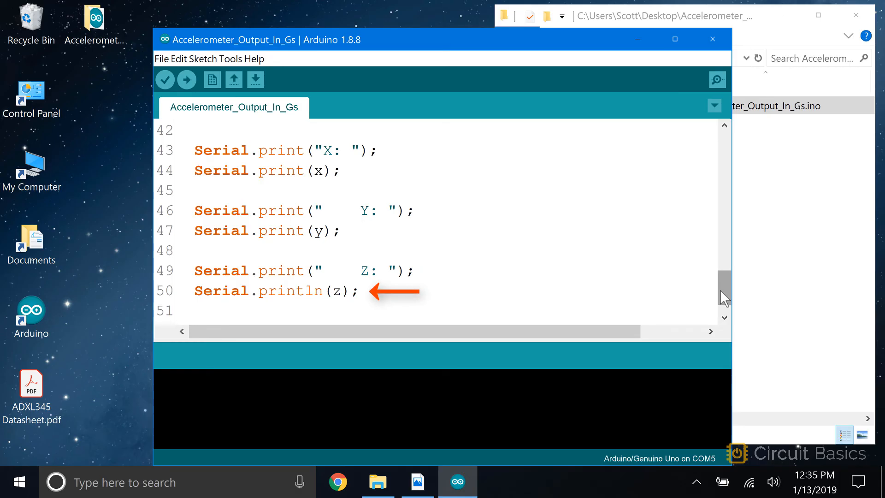
pyautogui.scroll(-3)
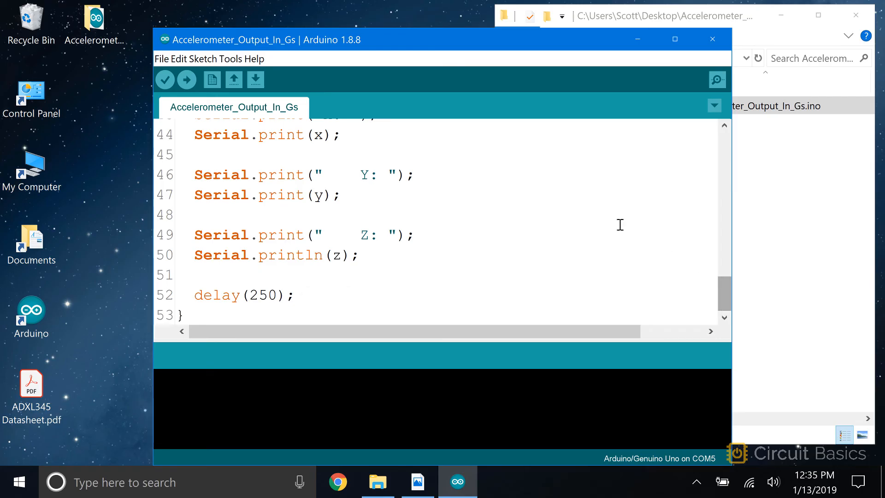
pyautogui.click(186, 80)
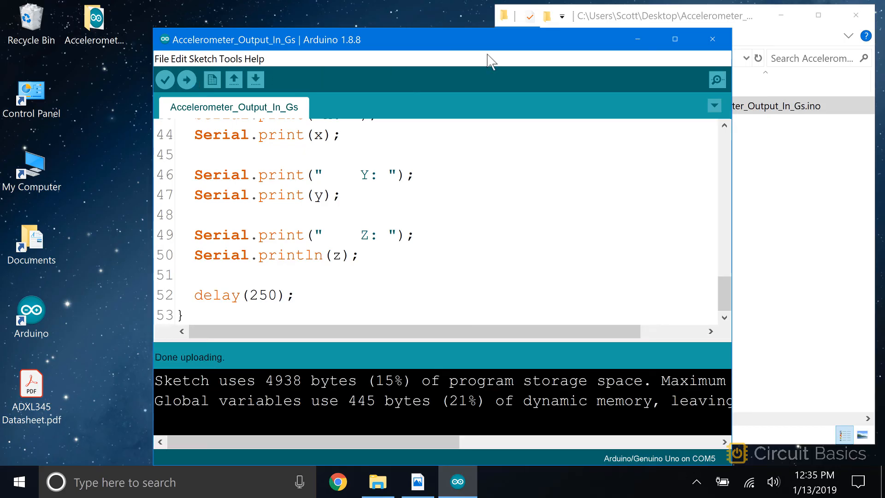
# - Send the Accelerometer_Output_In_Gs sketch to the Arduino Uno from the toolbar
pyautogui.click(717, 80)
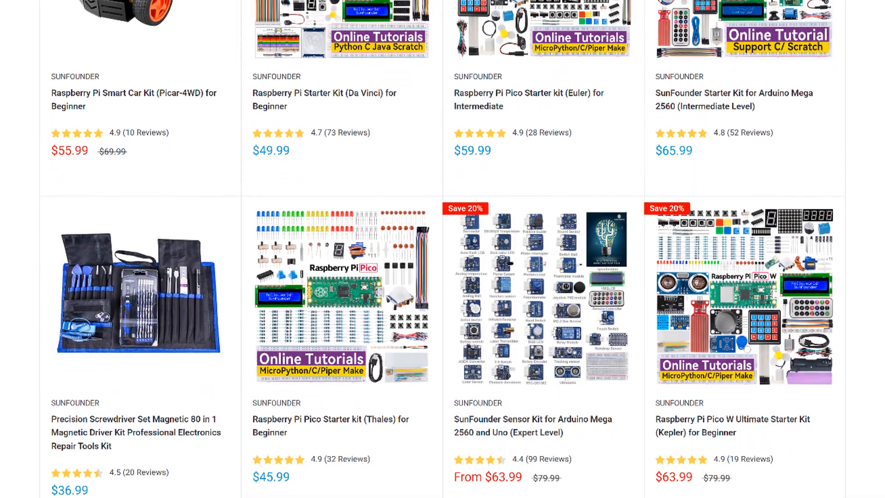
# - Scroll the SunFounder remote-control car tutorial down to its wiring diagram and 9.remote_control code
pyautogui.scroll(-3)
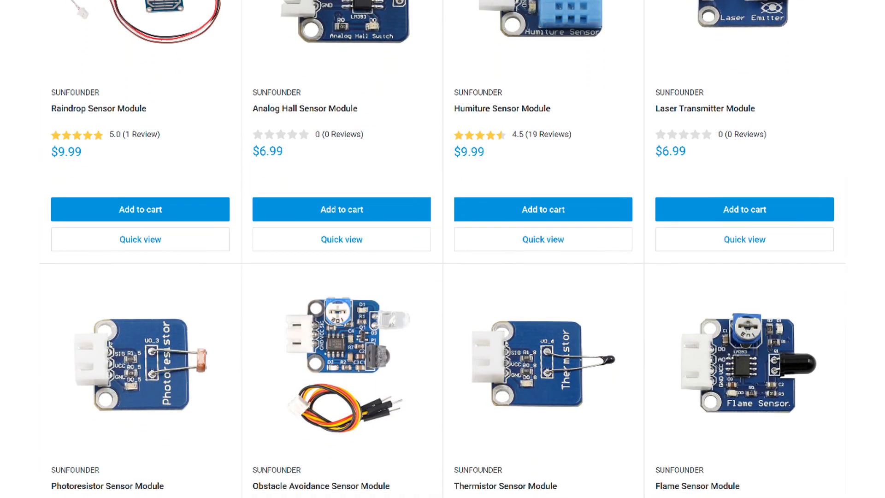
pyautogui.scroll(-3)
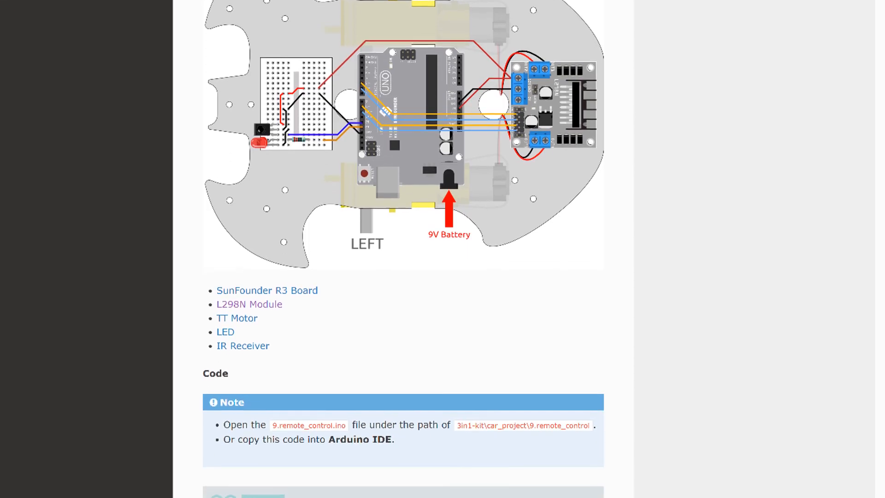
pyautogui.scroll(-3)
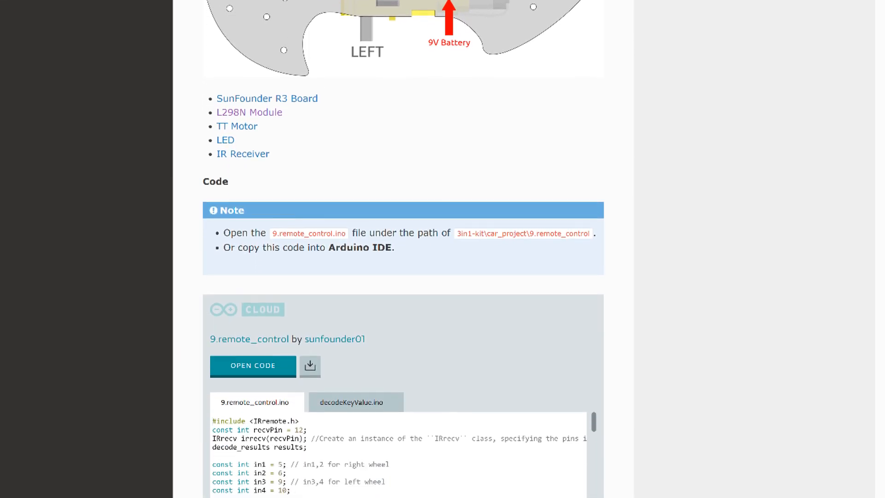
pyautogui.scroll(-3)
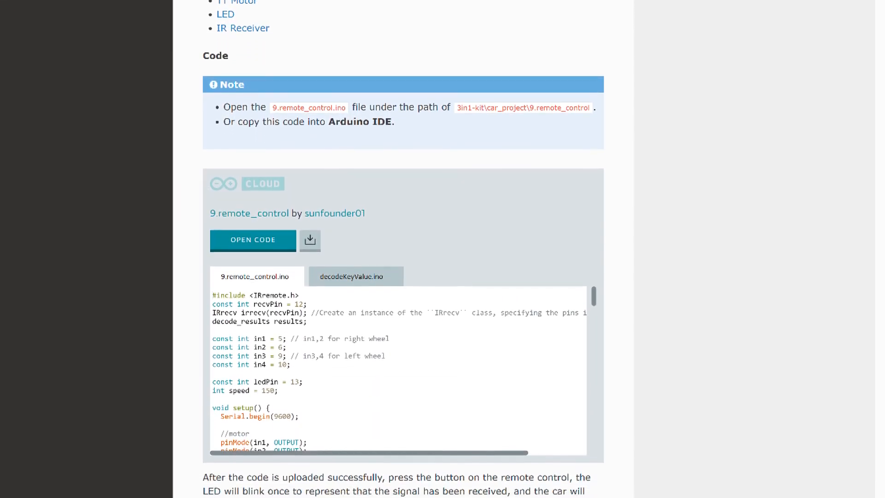